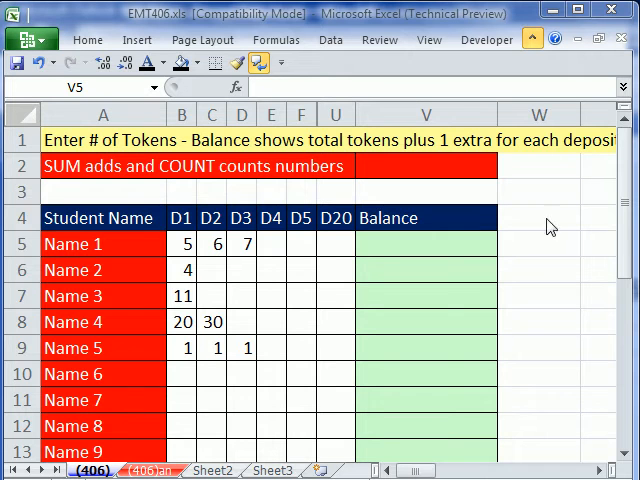
pyautogui.moveTo(417, 330)
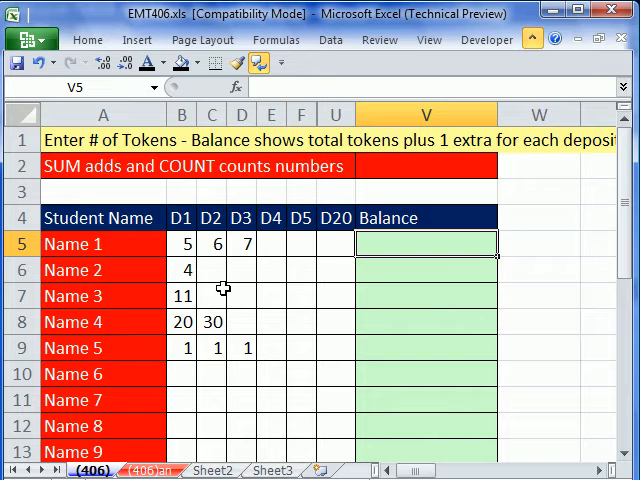
# Put =SUM(B5:U5)+COUNT(B5:U5) in V5 and copy it down for every student
pyautogui.click(182, 244)
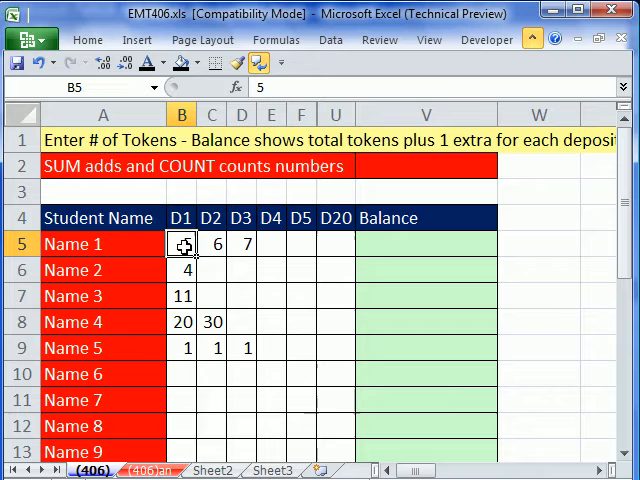
pyautogui.click(241, 243)
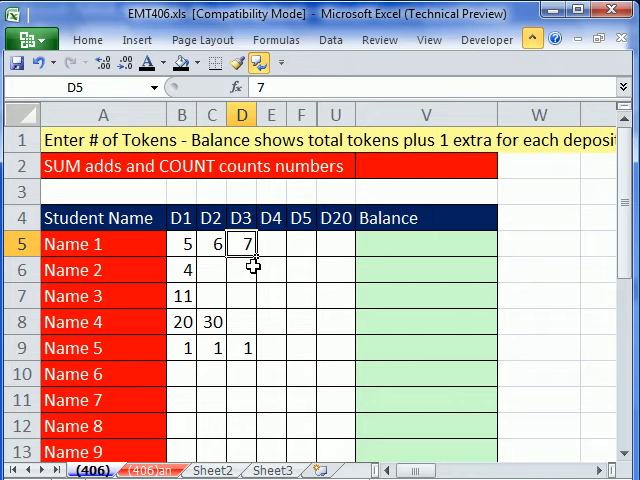
pyautogui.moveTo(197, 242)
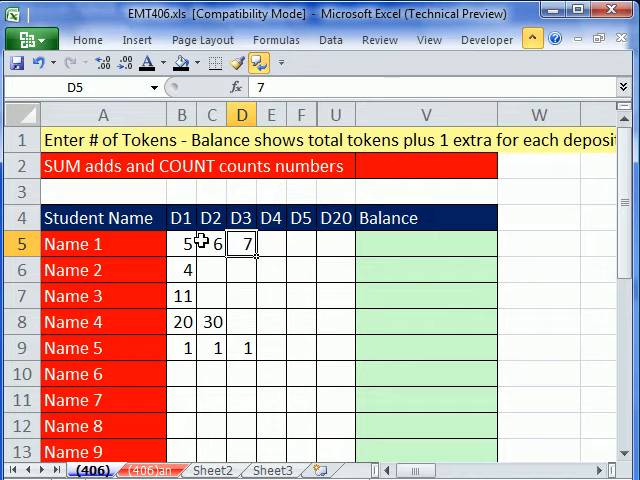
pyautogui.click(211, 243)
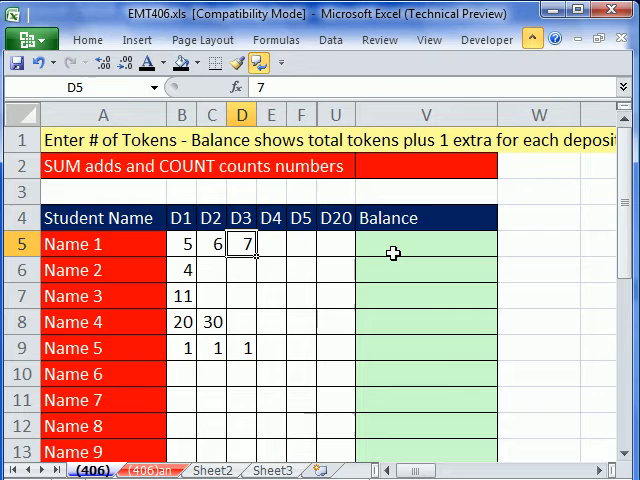
pyautogui.moveTo(224, 255)
pyautogui.write('=SUM(B5:U5')
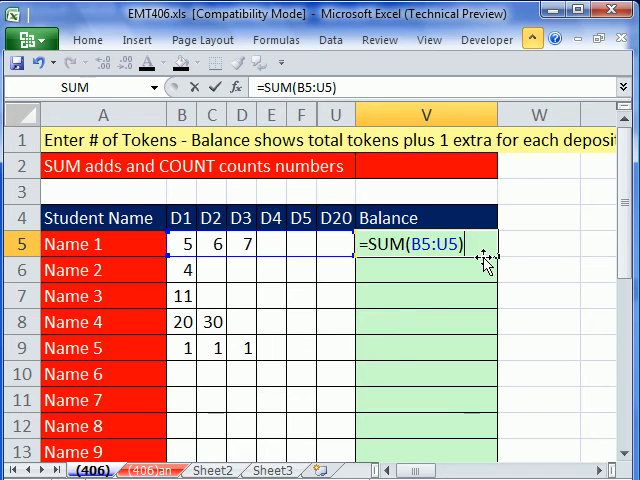
pyautogui.write('+c')
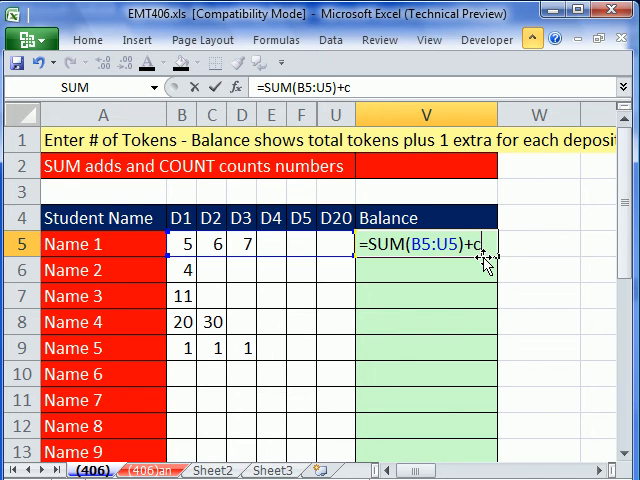
pyautogui.write('OUNT(B5:U5')
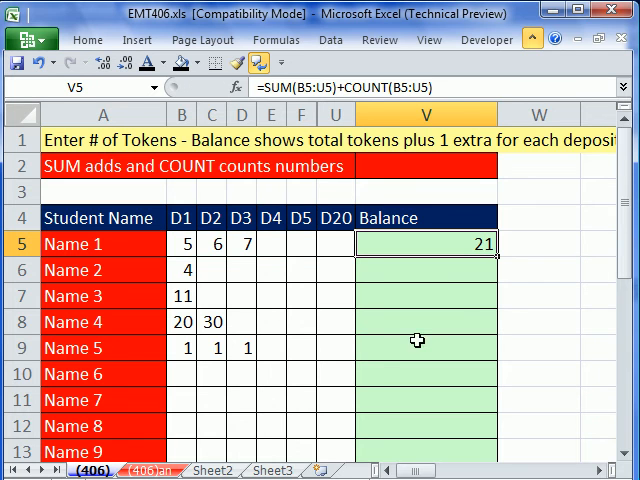
pyautogui.scroll(-3)
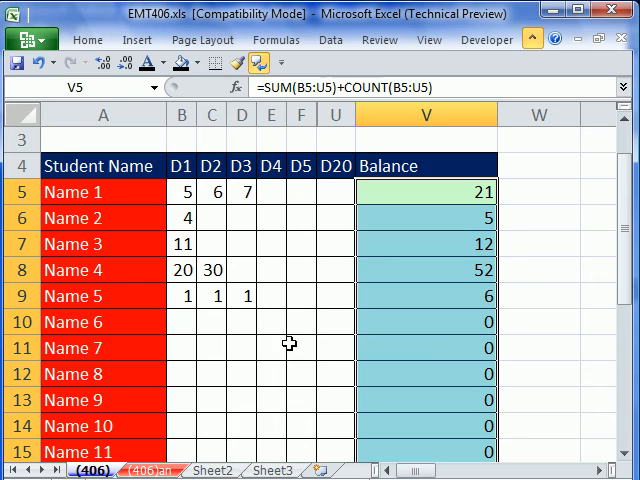
# Enter deposits of 1 for Name 6 starting in B10, bringing the Balance to 8
pyautogui.click(182, 322)
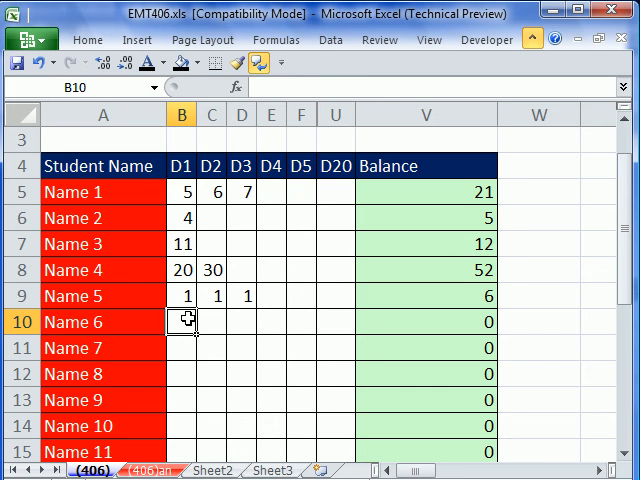
pyautogui.write('1')
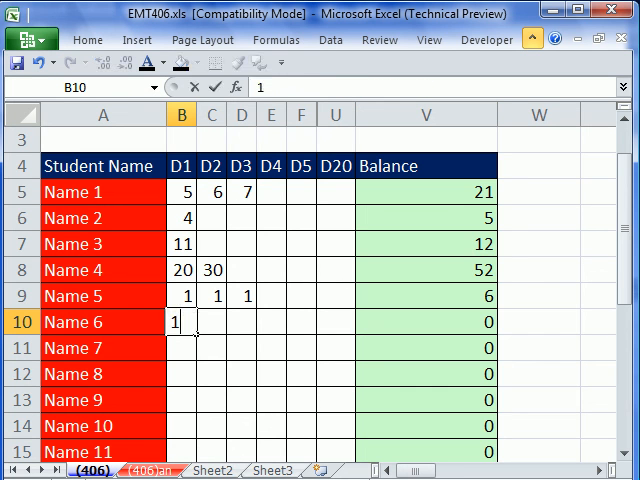
pyautogui.write('1')
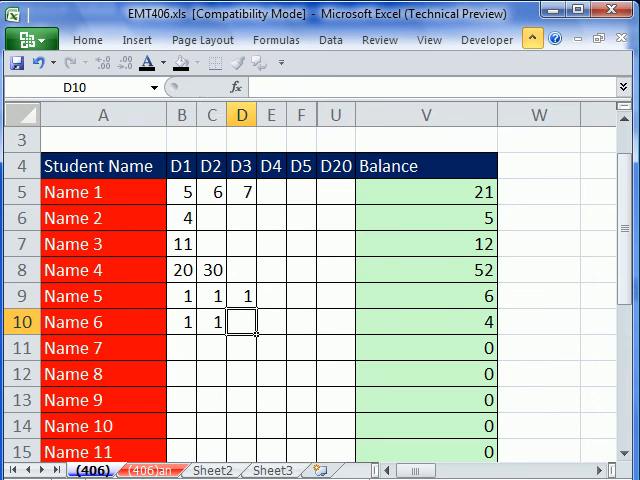
pyautogui.write('1')
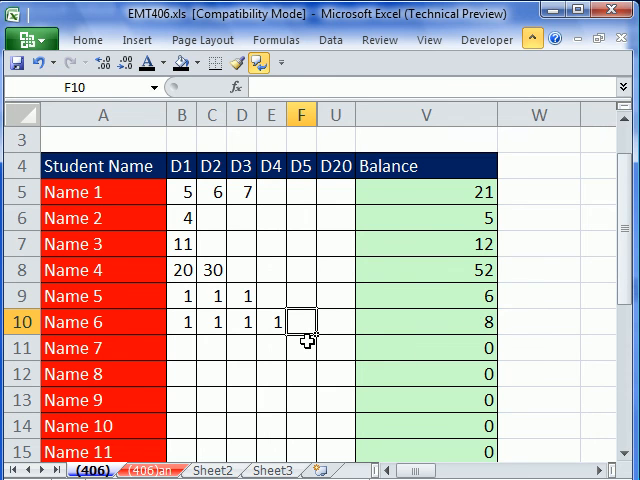
pyautogui.moveTo(394, 455)
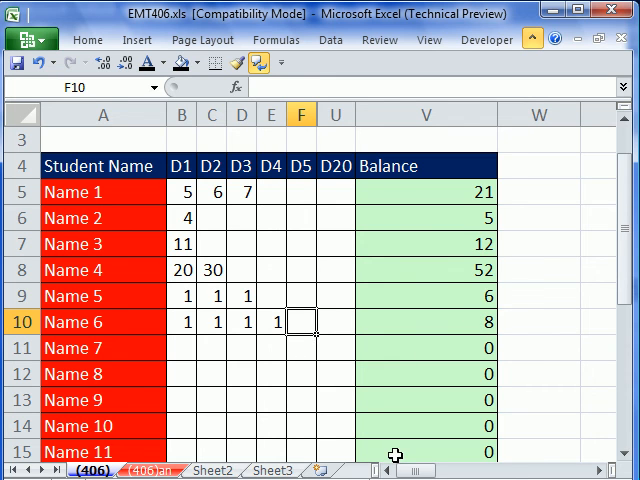